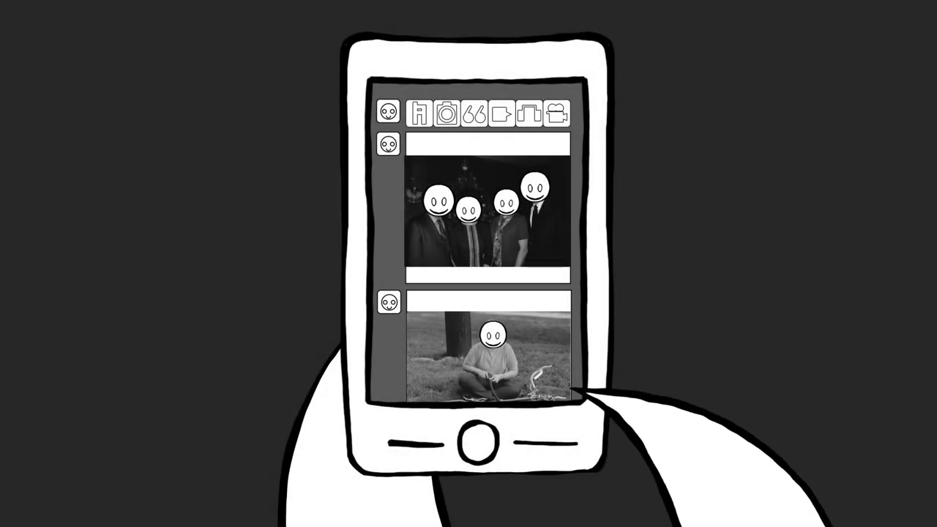
scroll(down, 3)
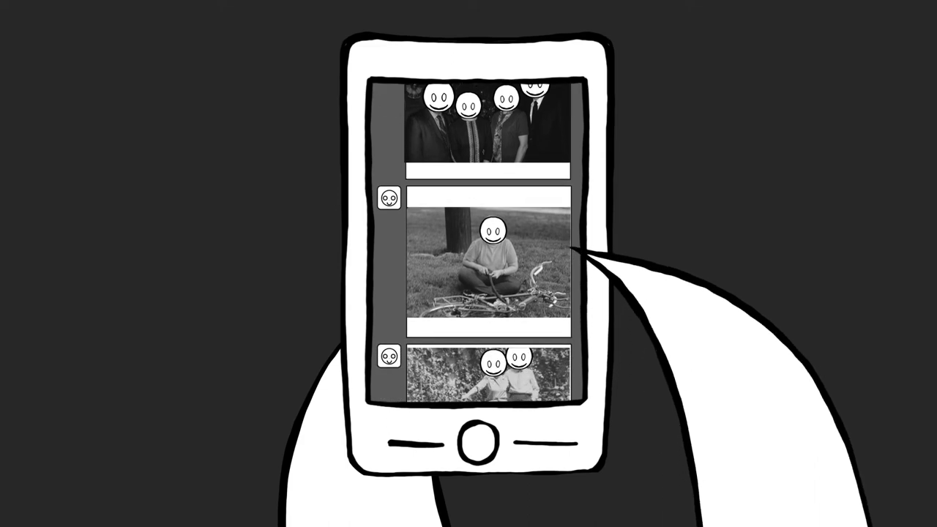